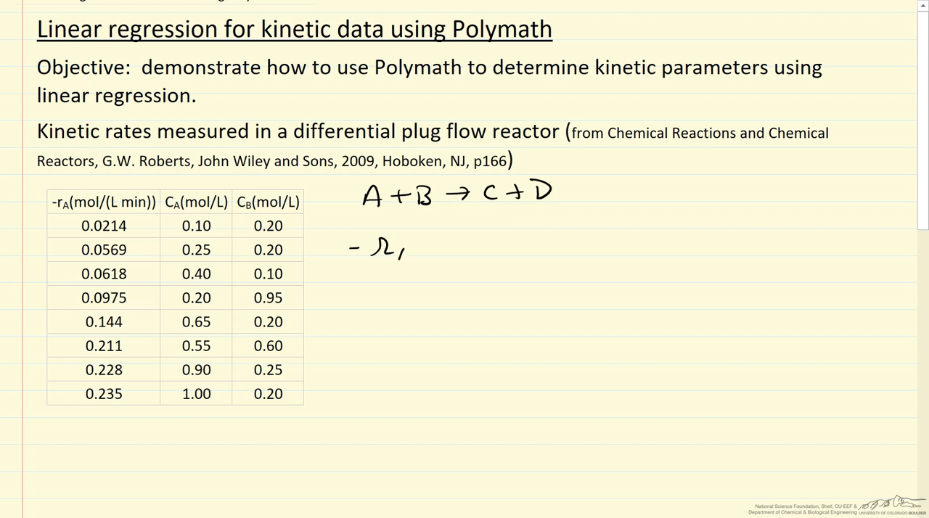
Step: Write the rate expression 'A =' with the pen beside the kinetic data in OneNote
{"action": "type", "text": "A ="}
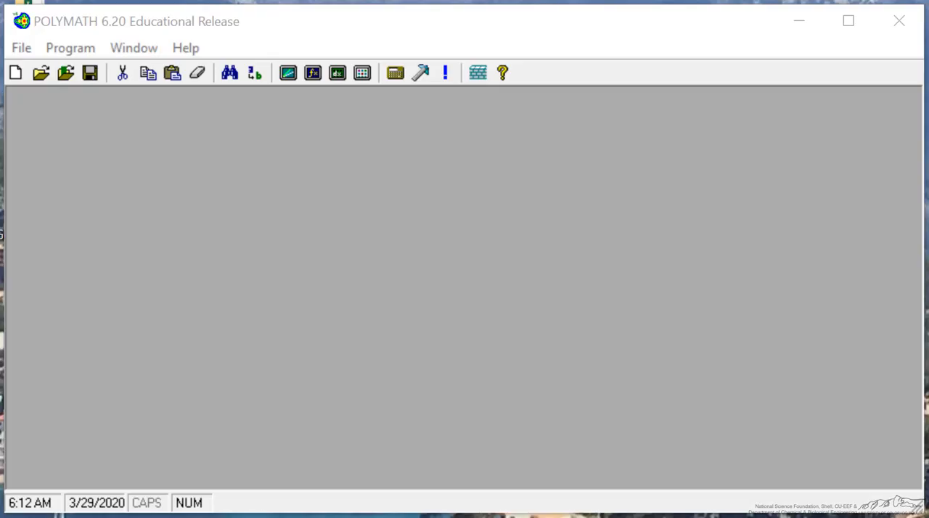
Step: Create a new data table with the rate data and rename the second column to CA
{"action": "left_click", "coordinate": [70, 47]}
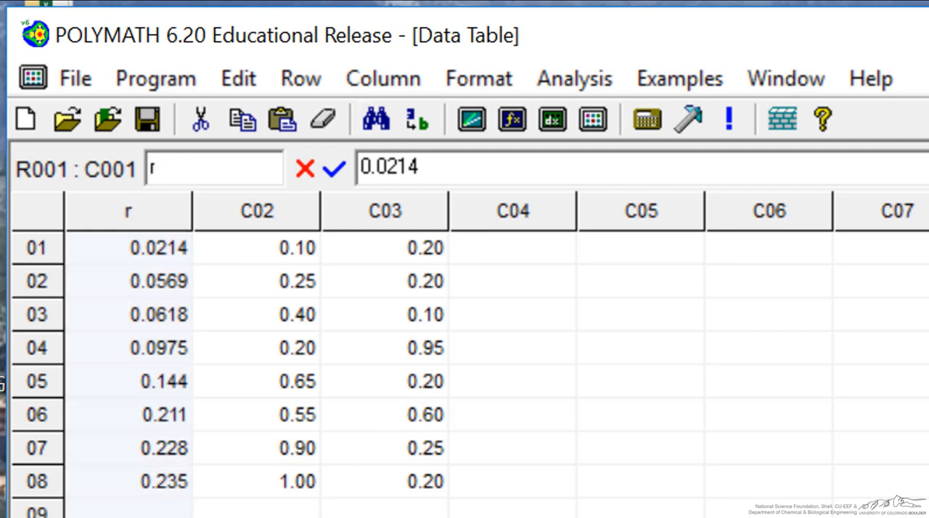
{"action": "left_click", "coordinate": [256, 247]}
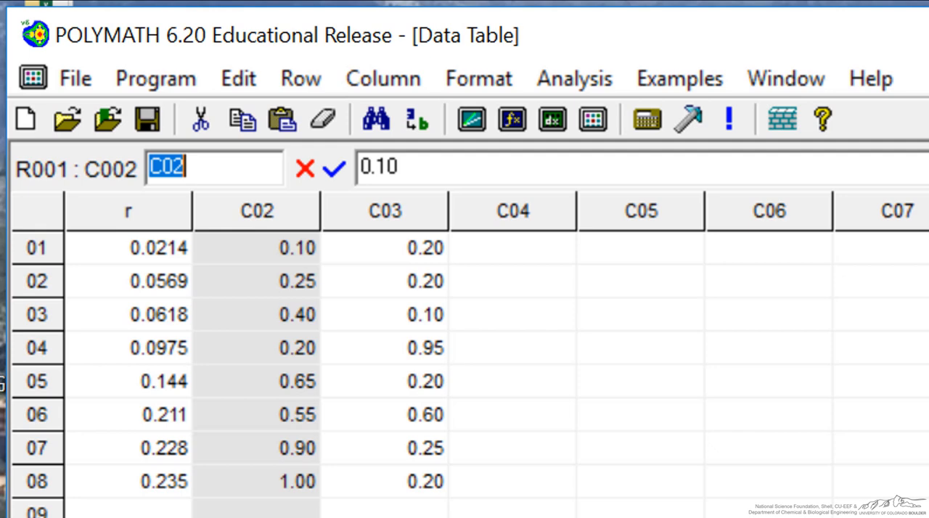
{"action": "type", "text": "CA"}
{"action": "left_click", "coordinate": [385, 211]}
{"action": "type", "text": "CB"}
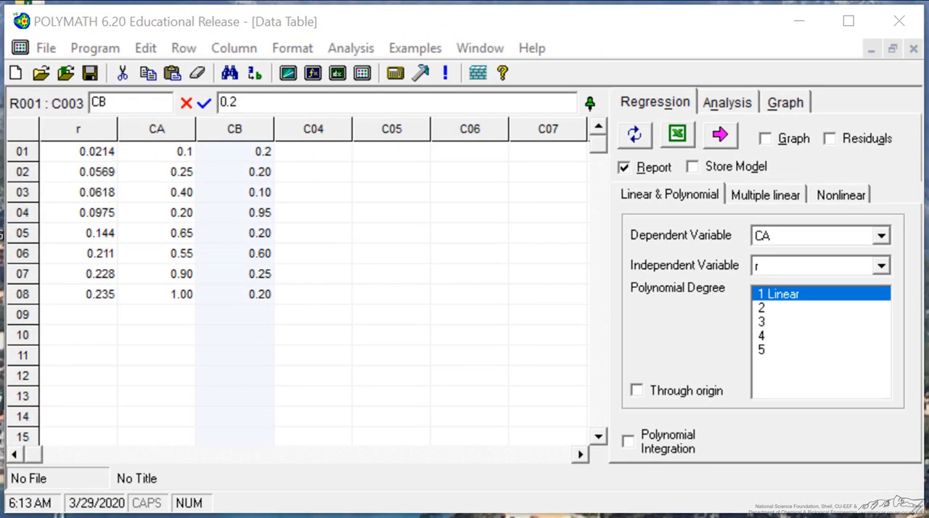
Step: Choose Multiple linear regression and select empty column C04 for a formula
{"action": "left_click", "coordinate": [765, 194]}
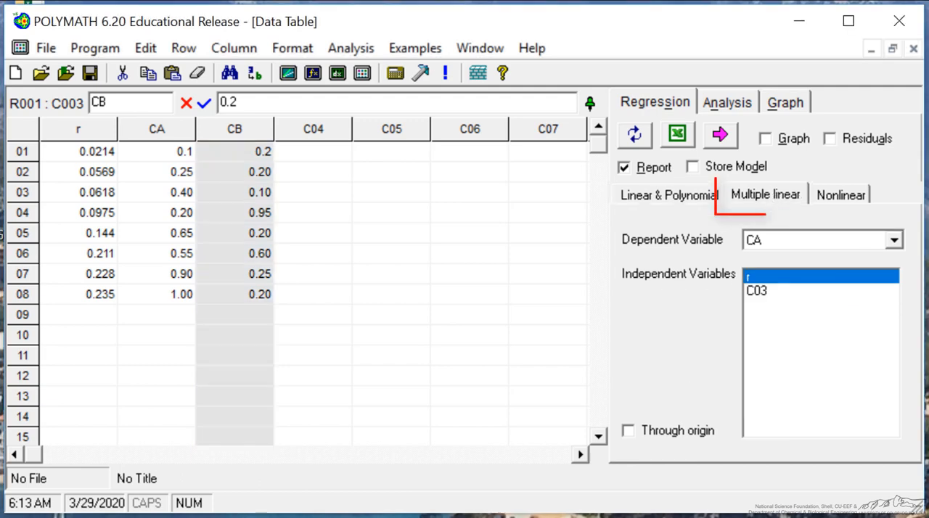
{"action": "left_click", "coordinate": [763, 194]}
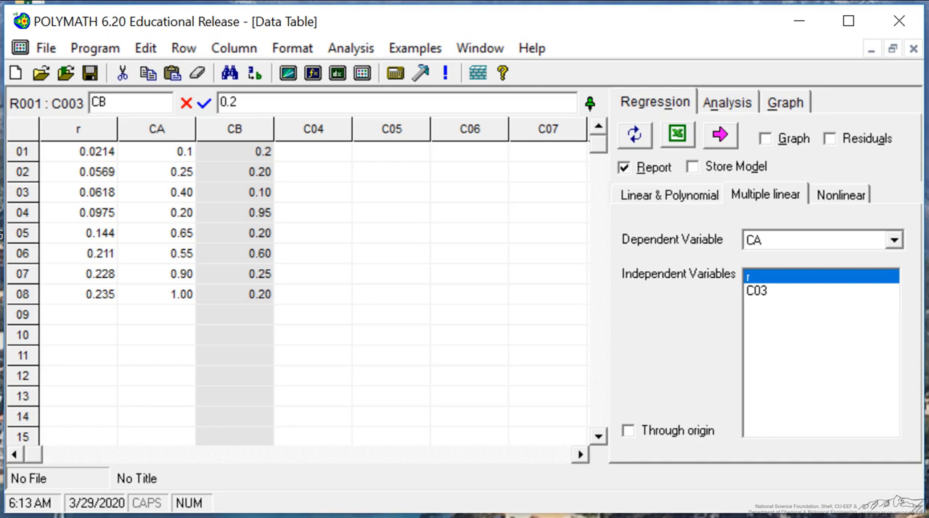
{"action": "left_click", "coordinate": [314, 151]}
{"action": "type", "text": "="}
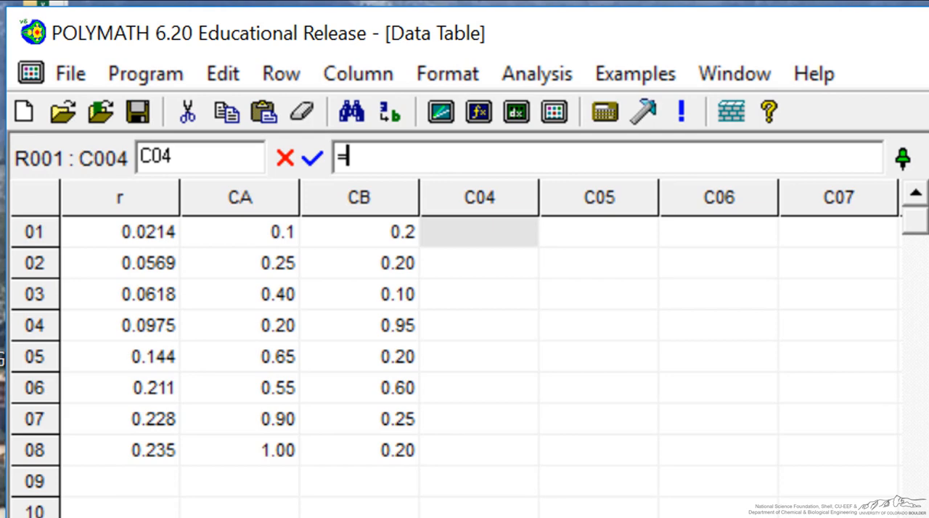
Step: Enter the formula LN(r) to compute the log of the rate column
{"action": "type", "text": "L"}
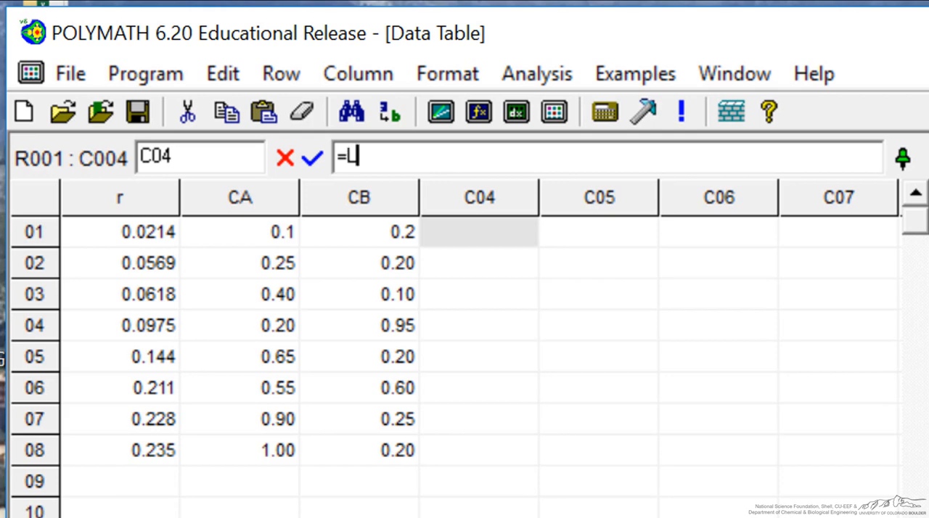
{"action": "type", "text": "N(r"}
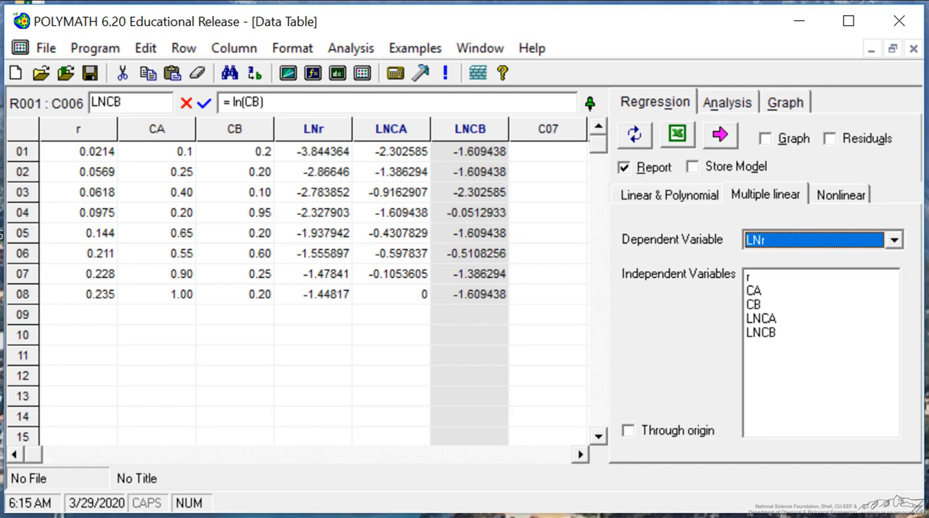
Step: Select LNCA and LNCB as independent variables and request graph and residuals output
{"action": "left_click", "coordinate": [761, 318]}
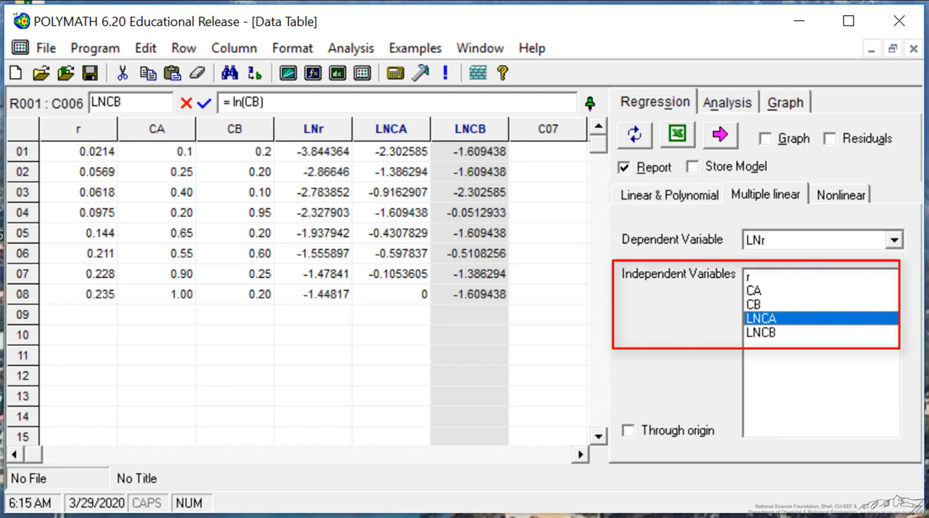
{"action": "left_click", "coordinate": [761, 333]}
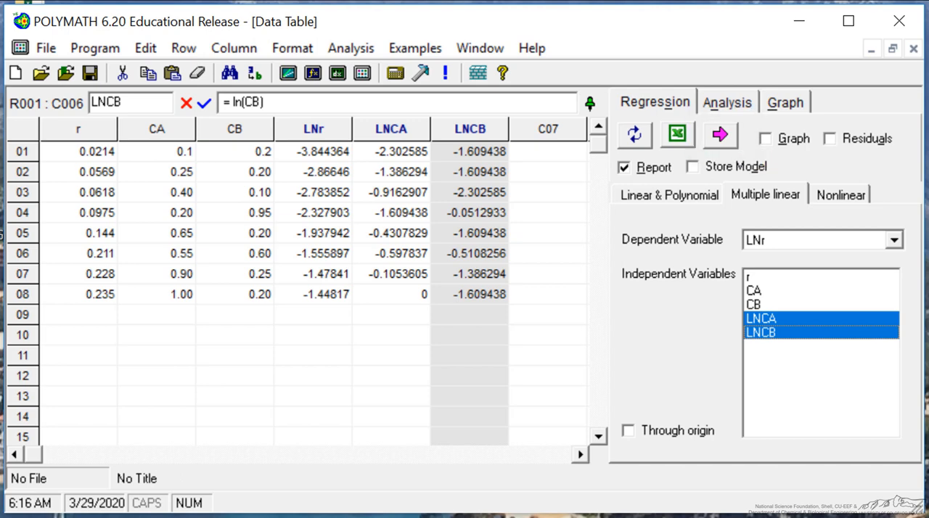
{"action": "left_click", "coordinate": [766, 139]}
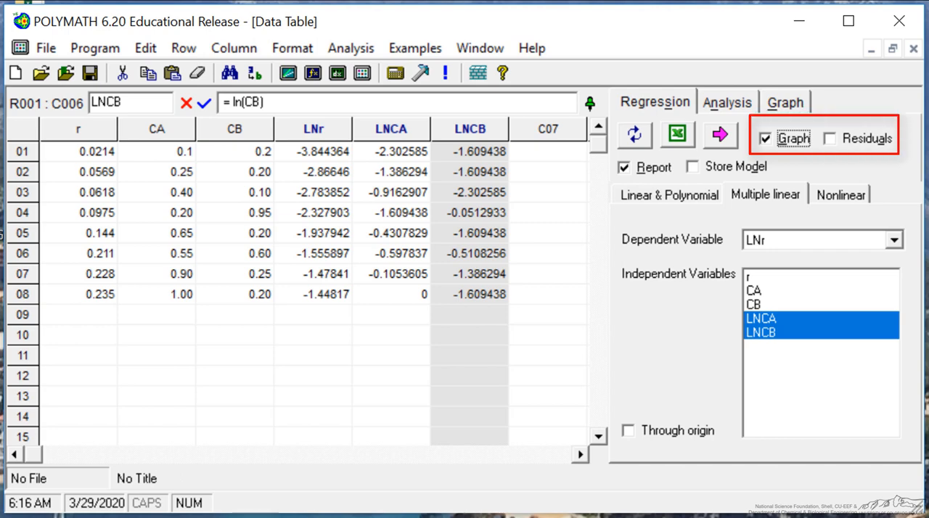
{"action": "left_click", "coordinate": [830, 139]}
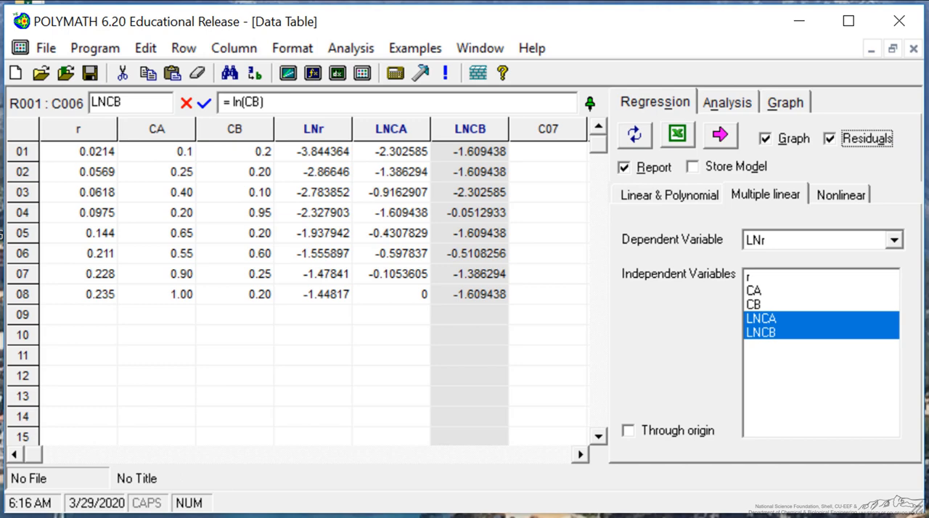
{"action": "mouse_move", "coordinate": [720, 135]}
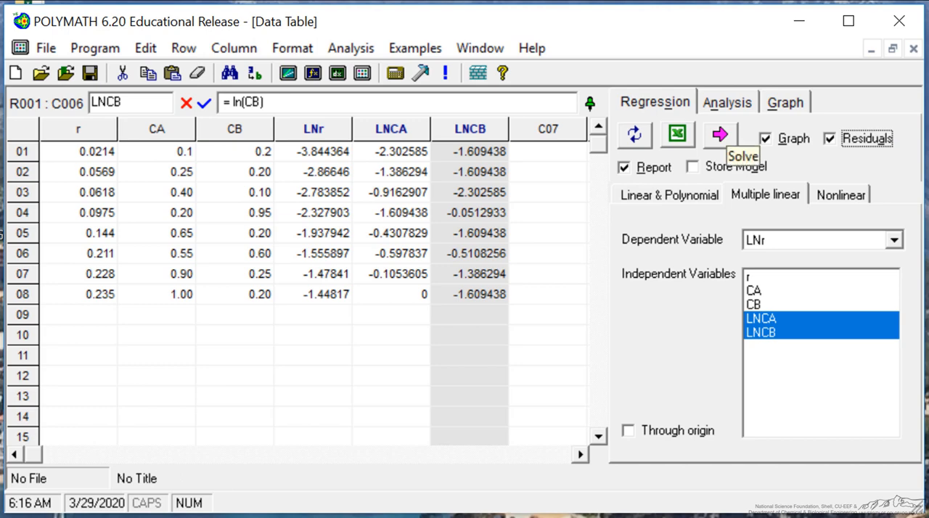
Step: Solve the regression and review the report: a0 −0.6635, a1 1.0235, a2 0.5065, R² 0.9994
{"action": "left_click", "coordinate": [720, 135]}
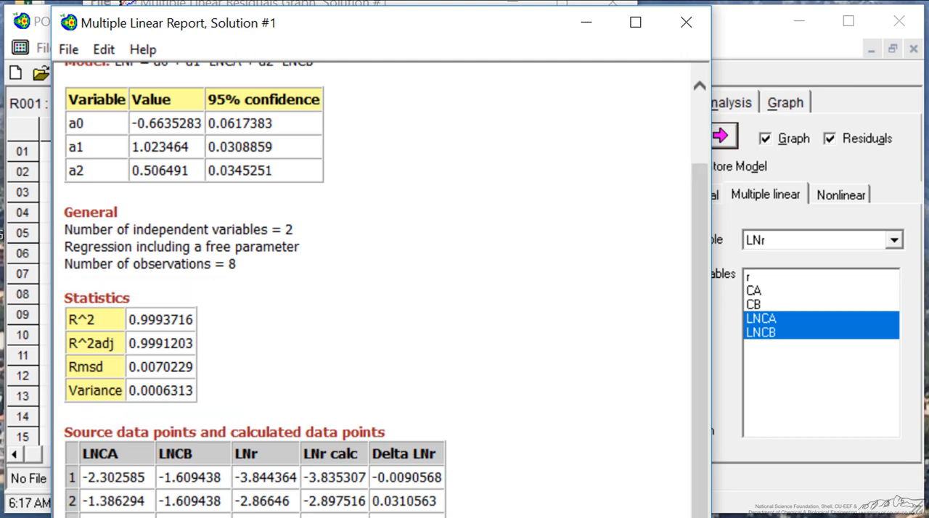
{"action": "scroll", "scroll_direction": "down", "scroll_amount": 3}
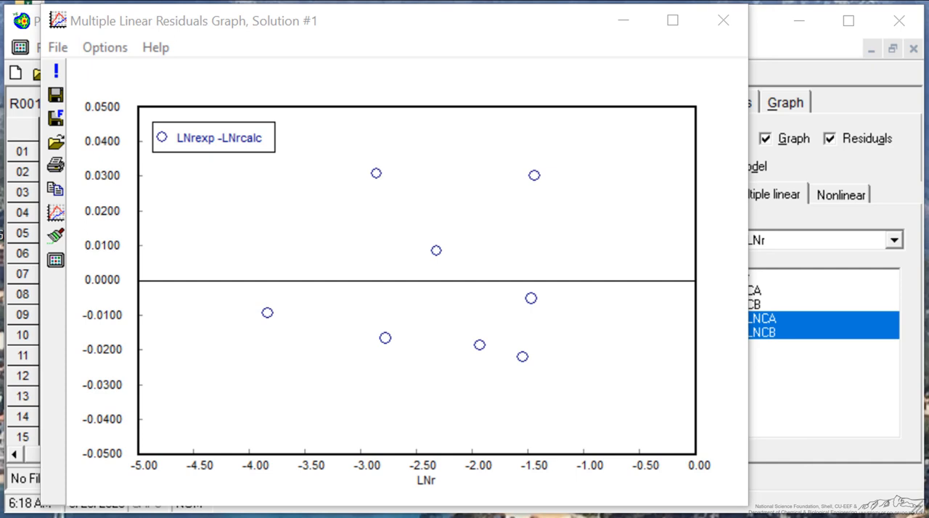
Step: Close the LNr residuals graph to return to the data table
{"action": "left_click", "coordinate": [723, 19]}
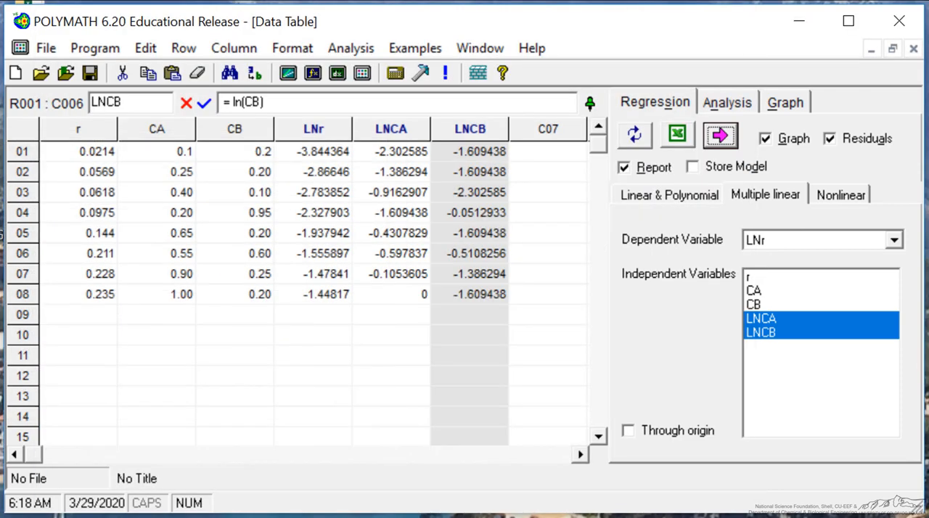